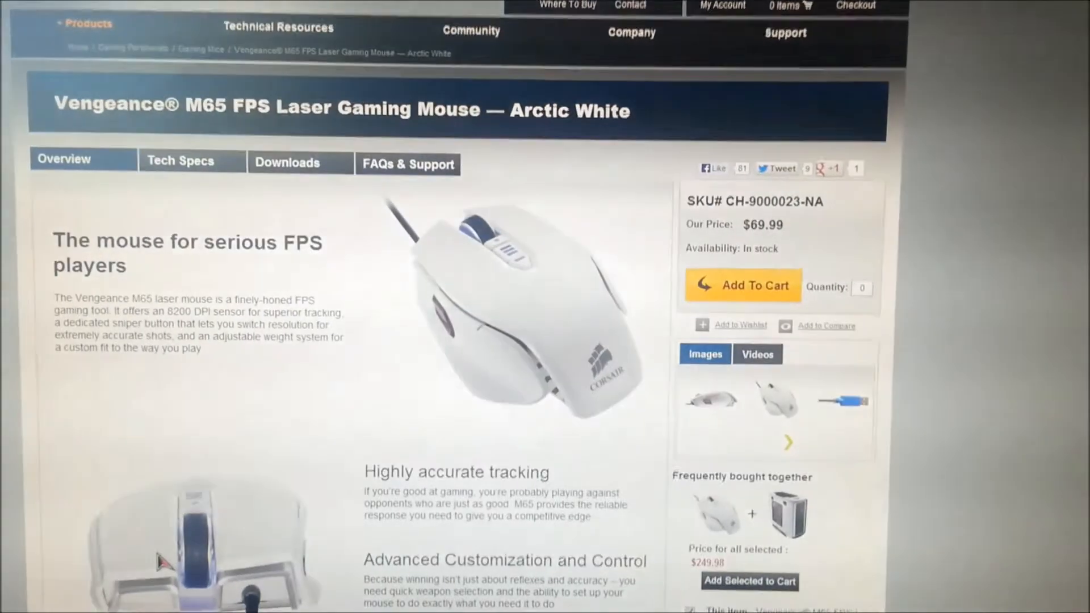
Browse the profile list and toggle the mouse lighting off and on twice
scroll(down, 3)
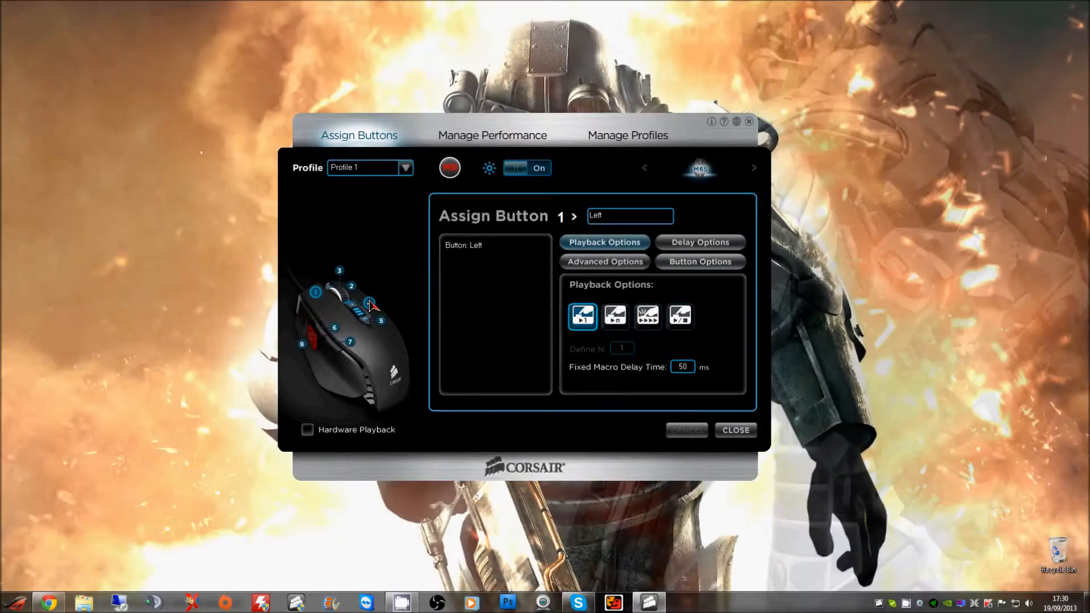
click(406, 168)
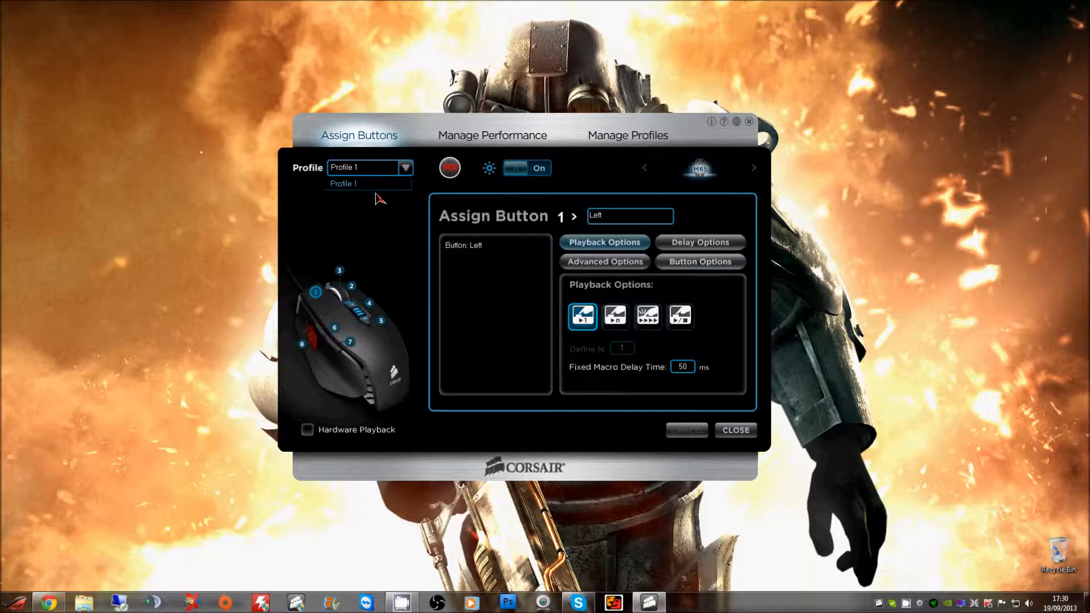
mouse_move(371, 195)
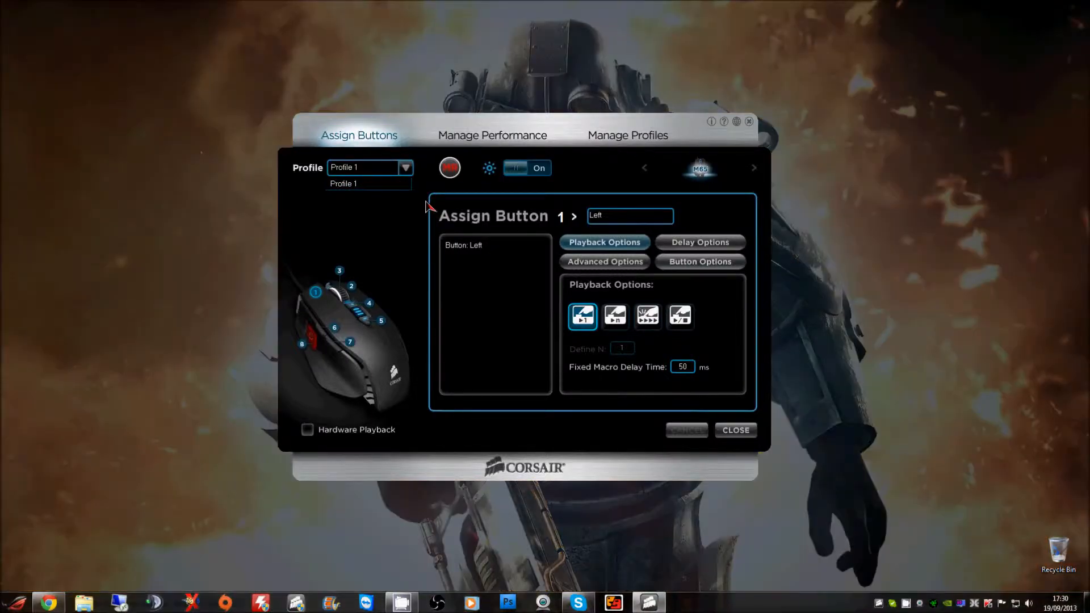
click(526, 168)
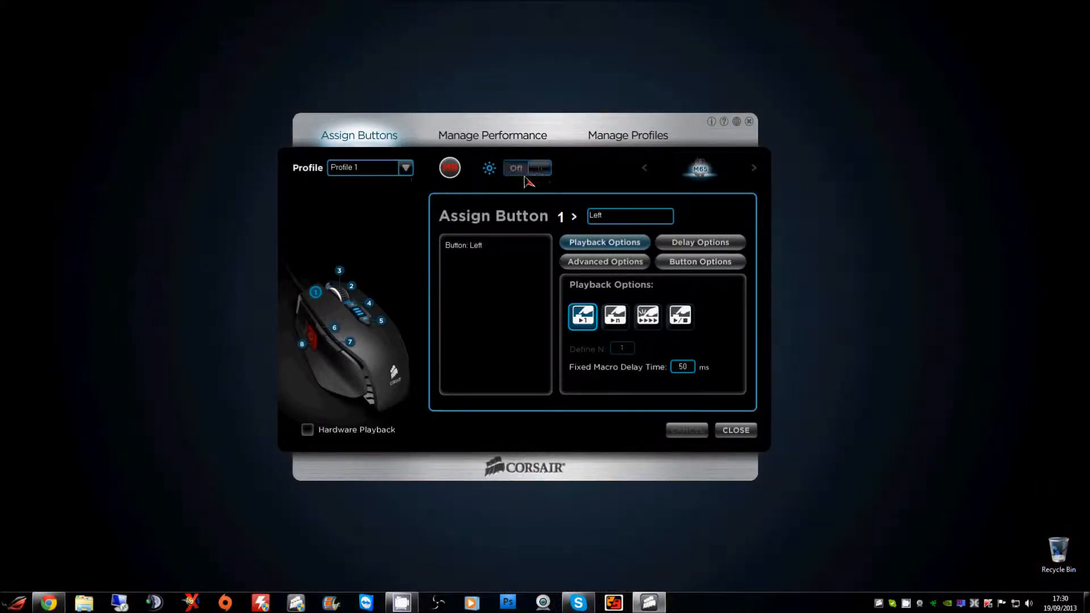
click(527, 168)
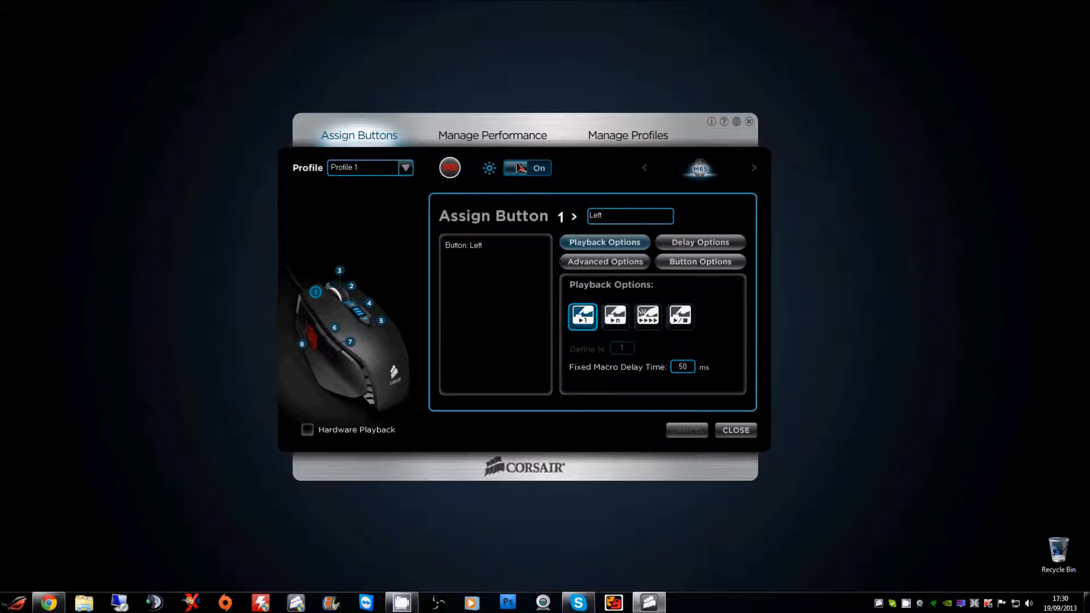
click(527, 168)
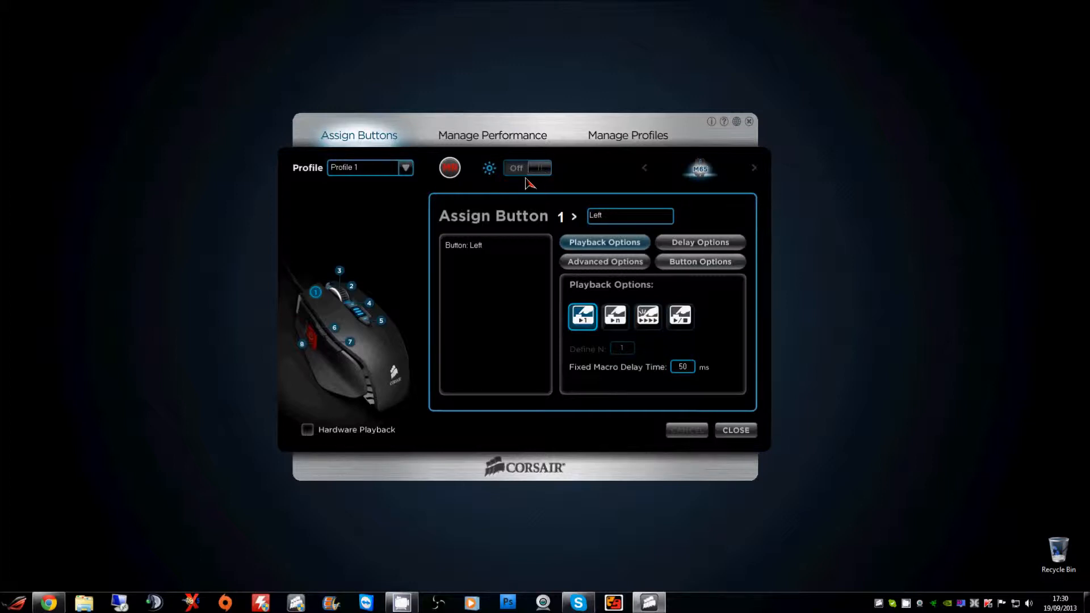
click(527, 168)
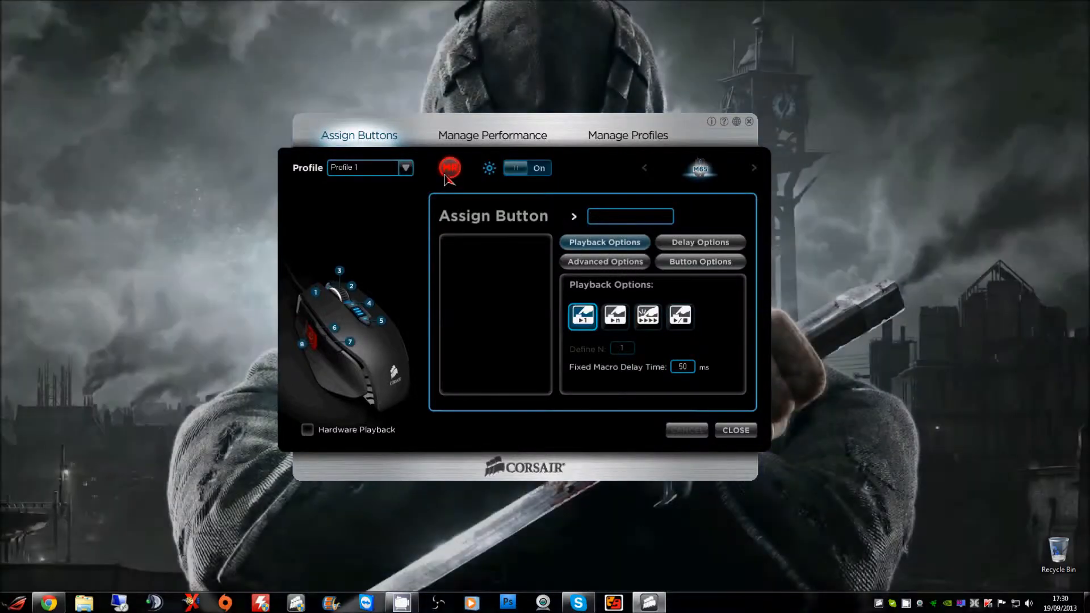
Review button 1's delay and option panels, then switch to the DPI and report rate settings
click(315, 293)
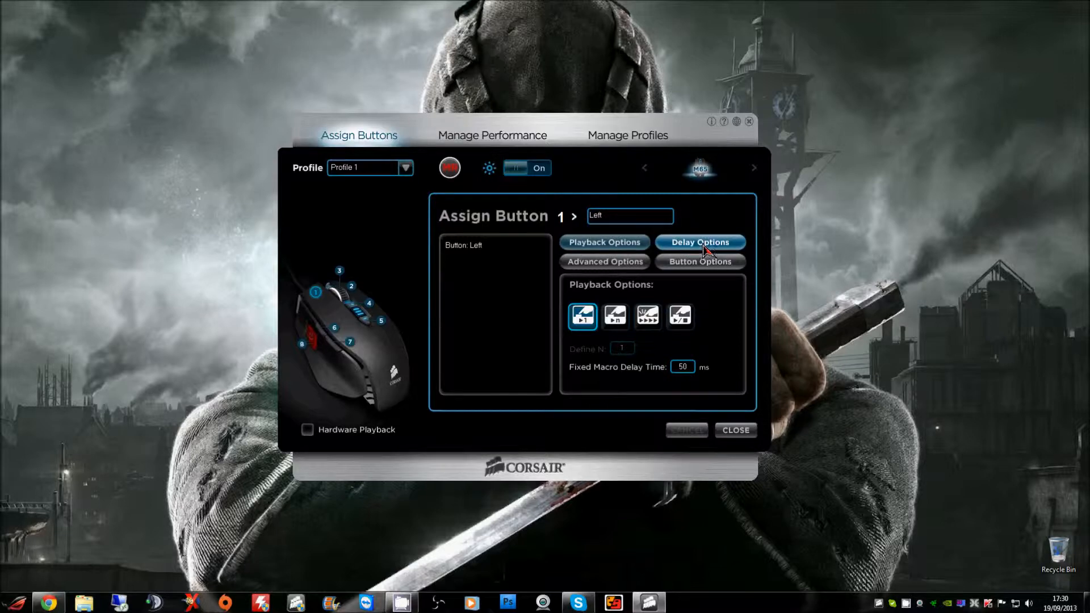
click(699, 261)
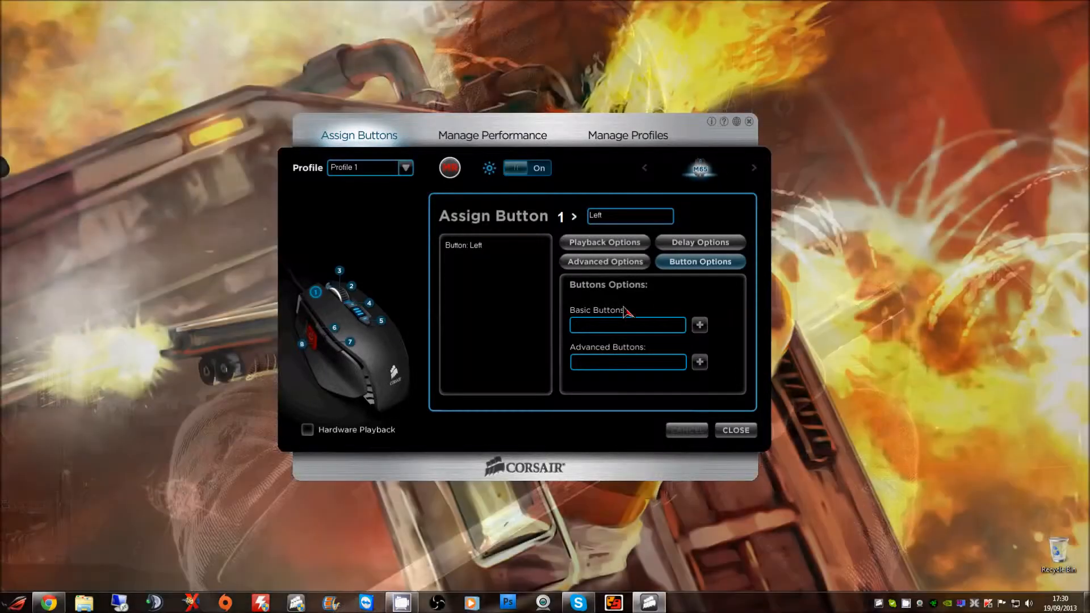
click(491, 135)
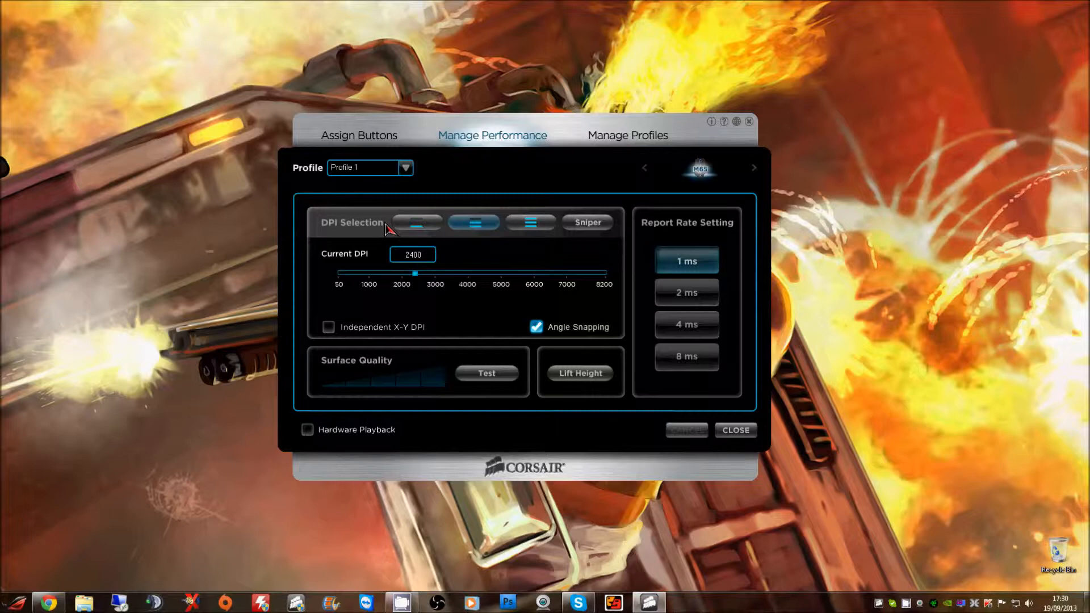
click(530, 222)
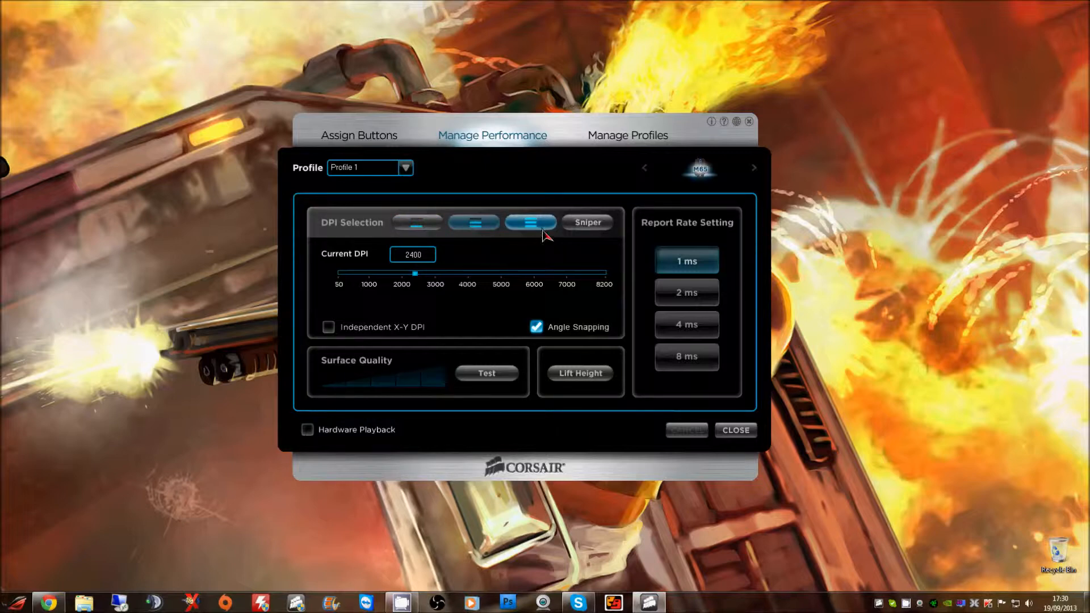
click(585, 223)
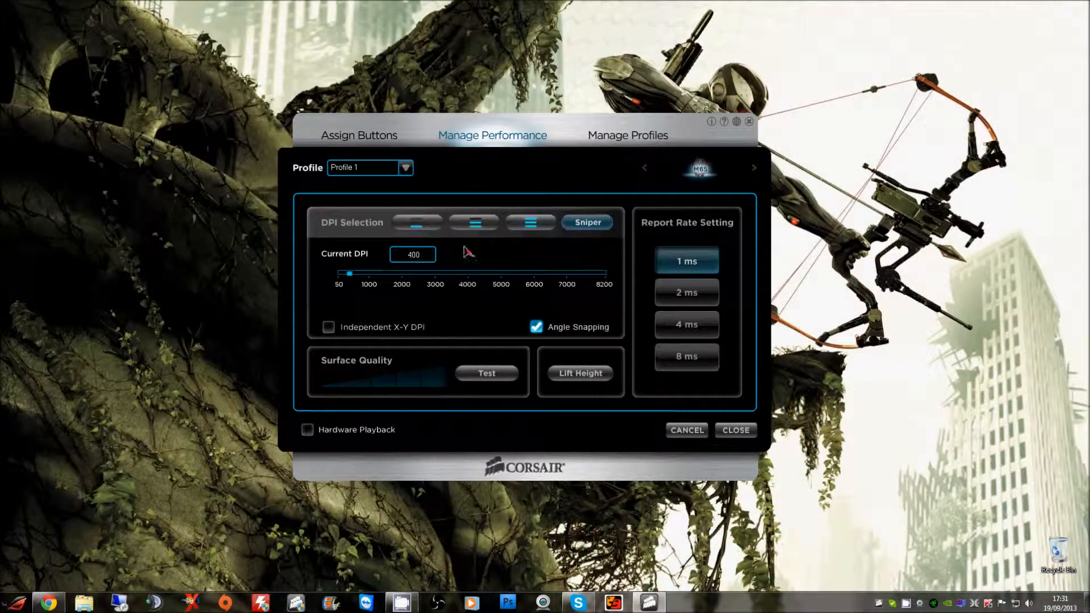
click(412, 254)
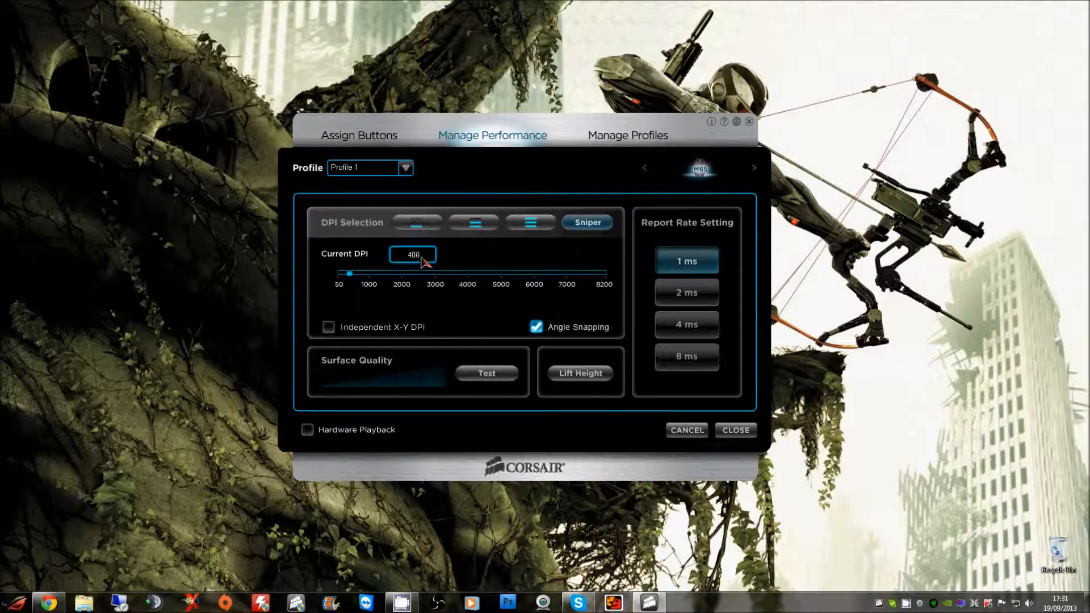
click(530, 223)
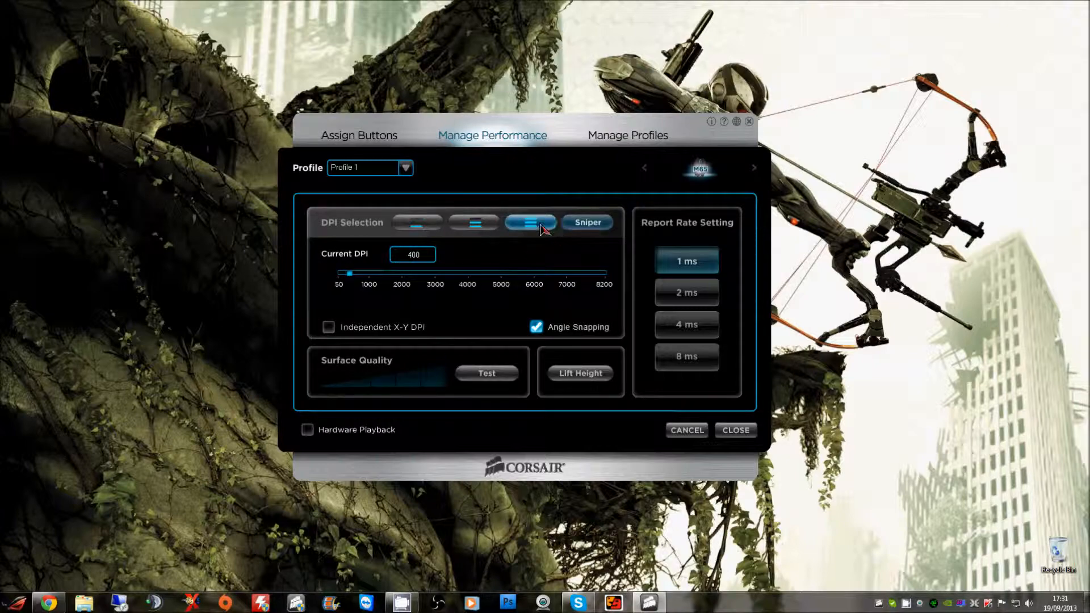
click(473, 223)
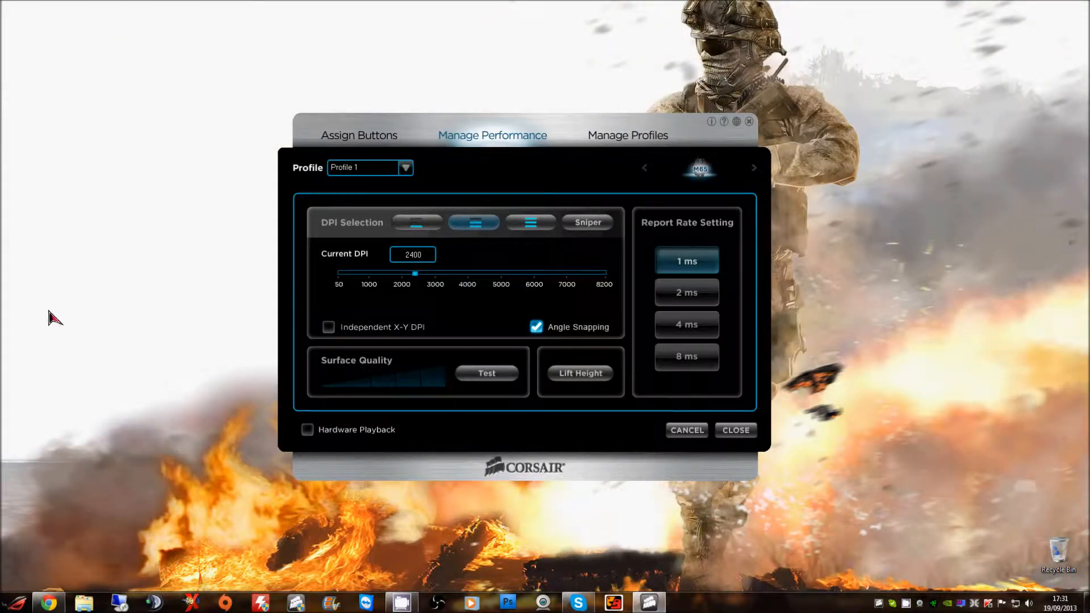
click(417, 222)
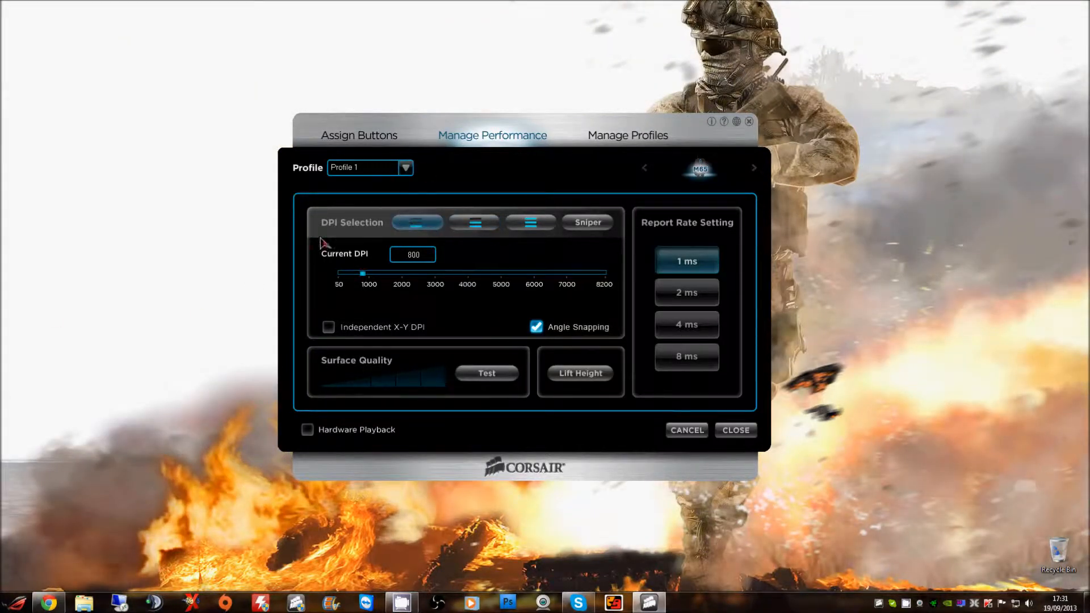
click(472, 223)
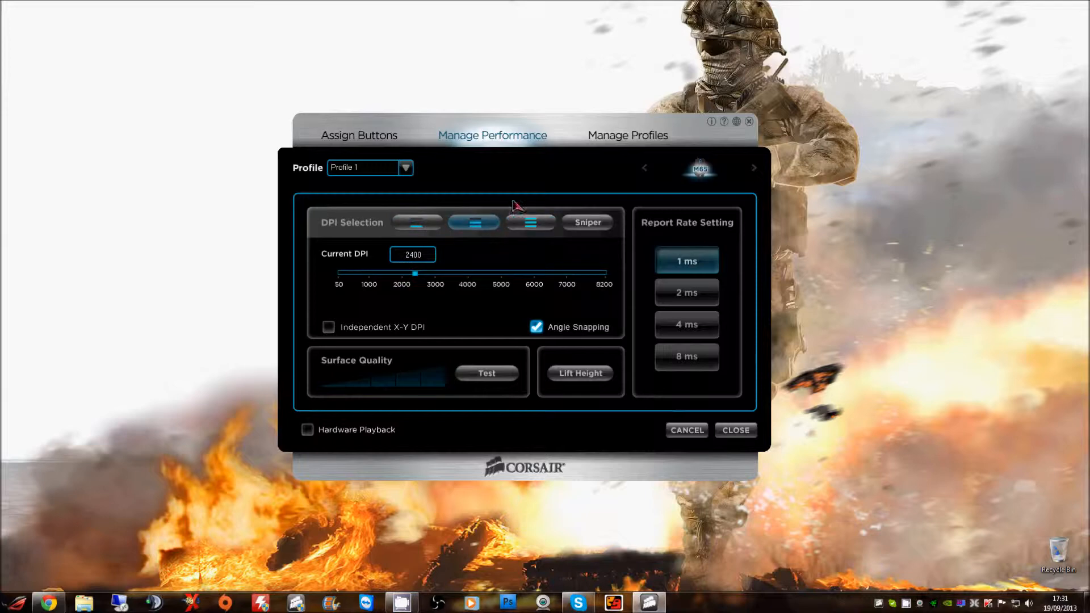
mouse_move(476, 273)
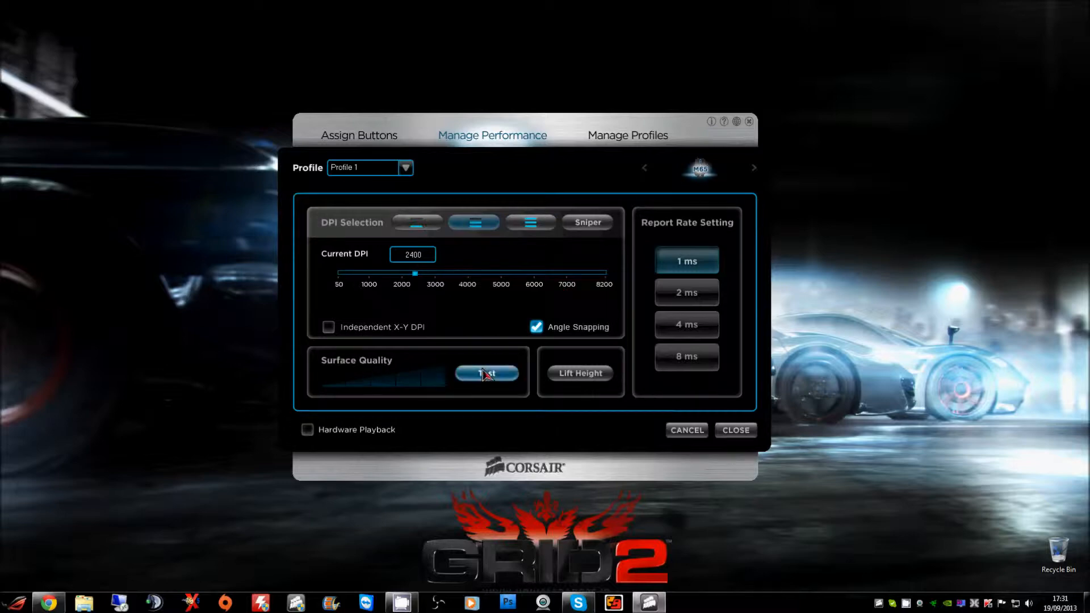
Start the real-time surface quality test and watch readings while moving the mouse
click(487, 373)
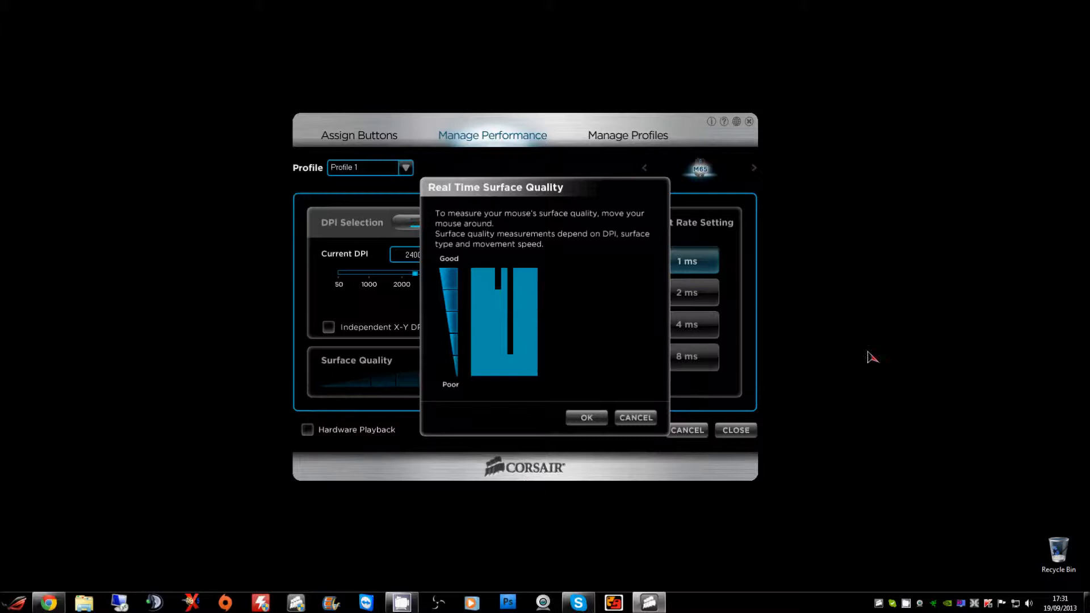
mouse_move(584, 259)
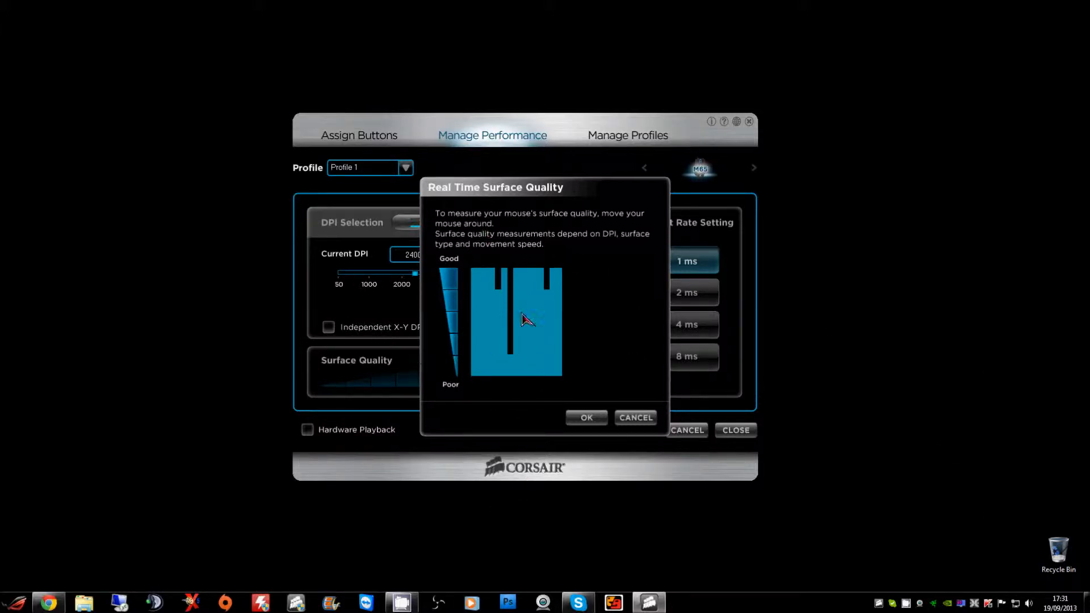
mouse_move(442, 507)
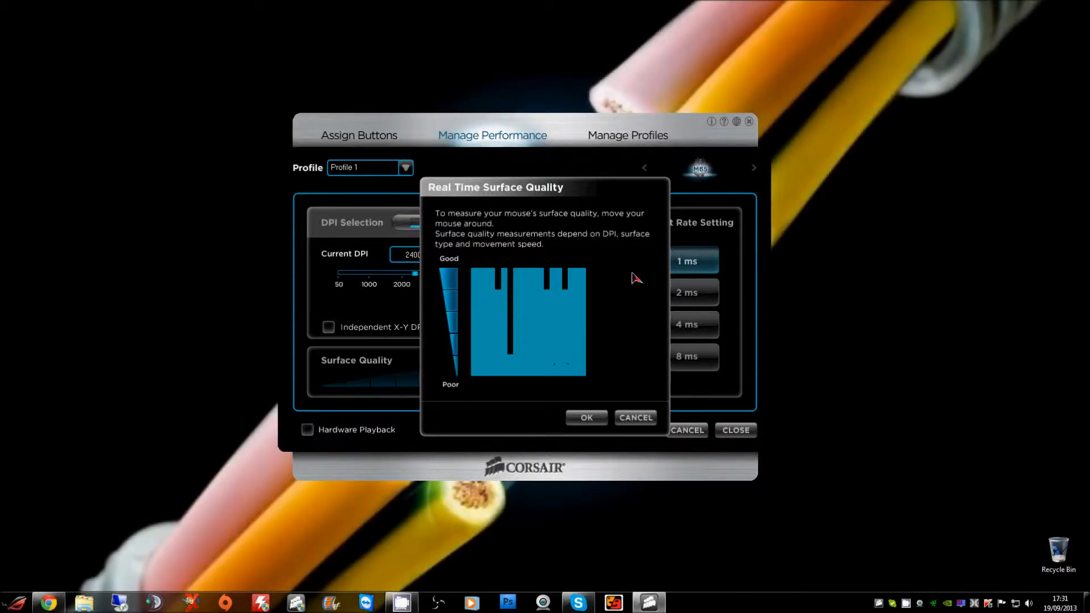
mouse_move(612, 348)
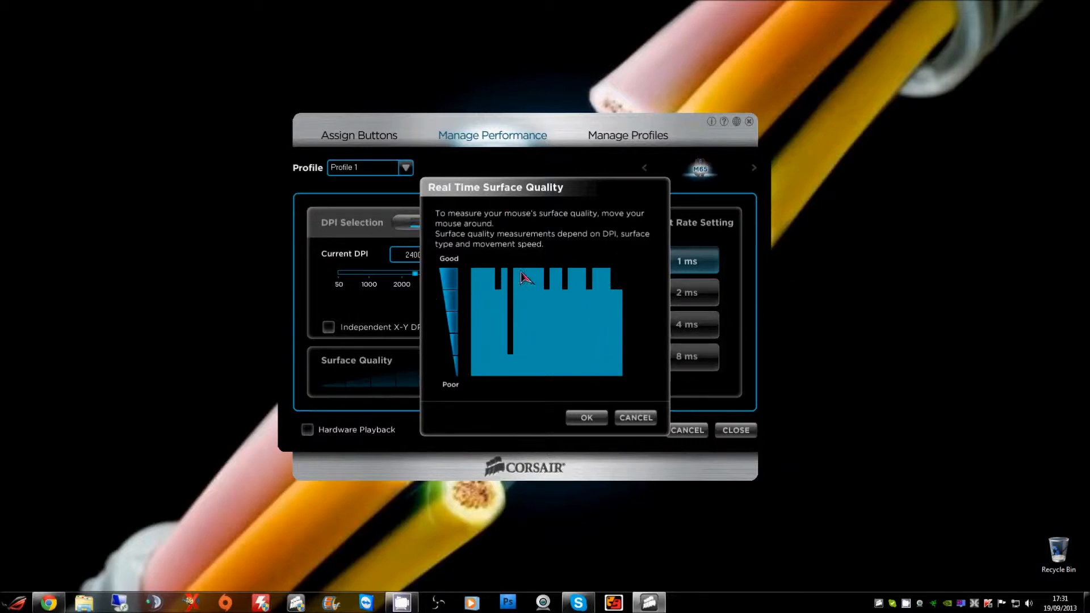
mouse_move(382, 318)
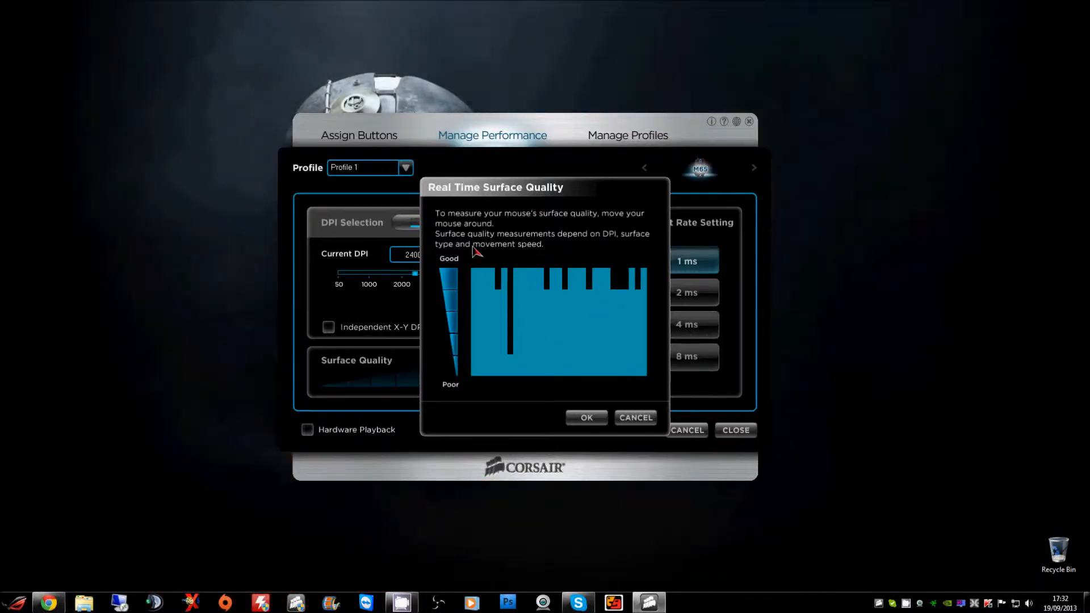
mouse_move(458, 367)
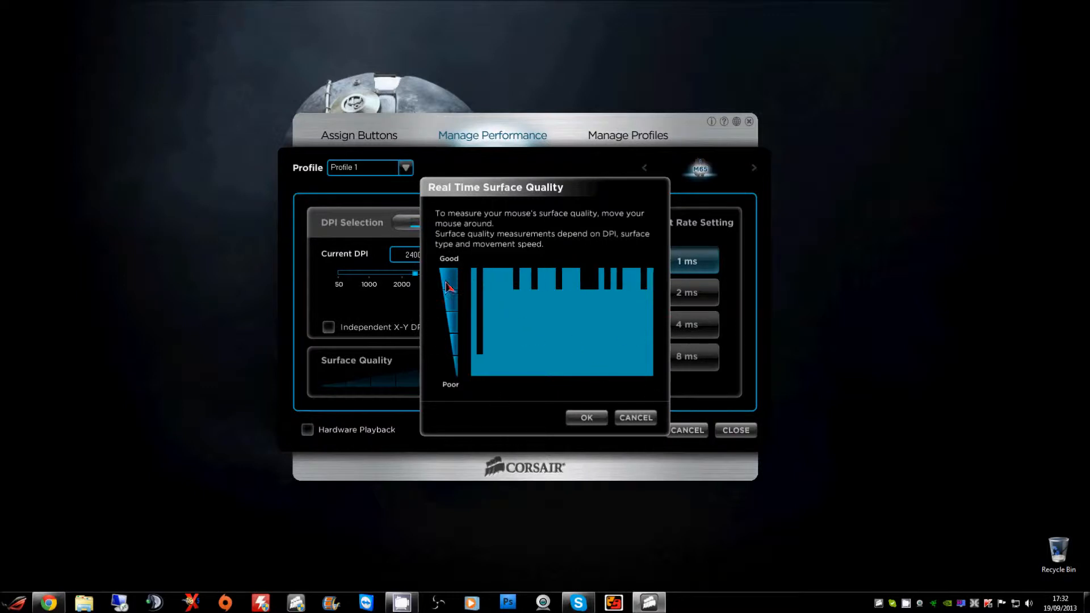
Close the surface quality test and confirm the lift height at Middle
click(585, 417)
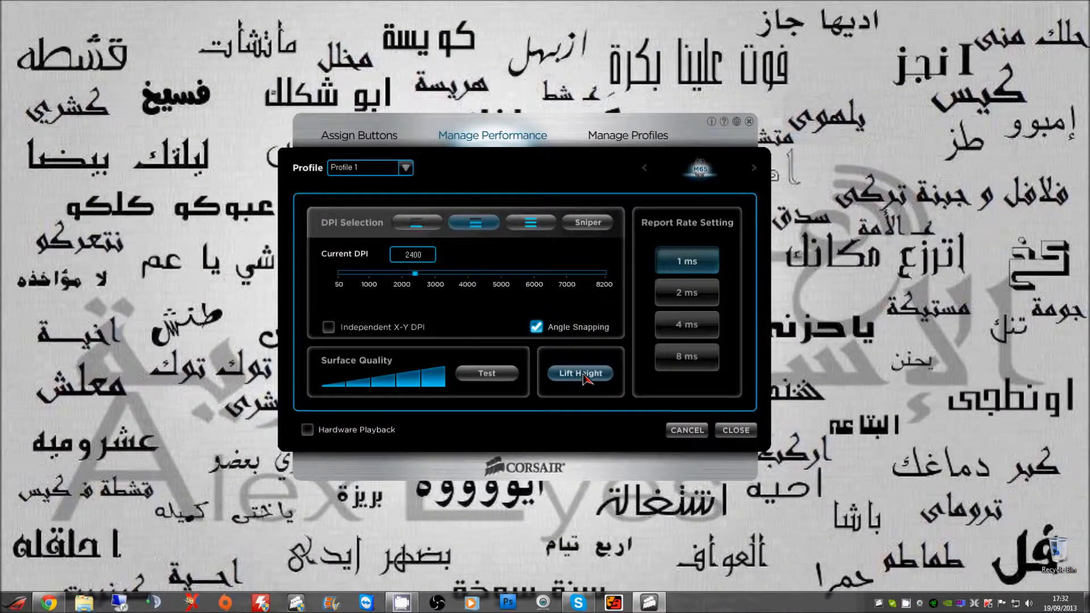
click(579, 373)
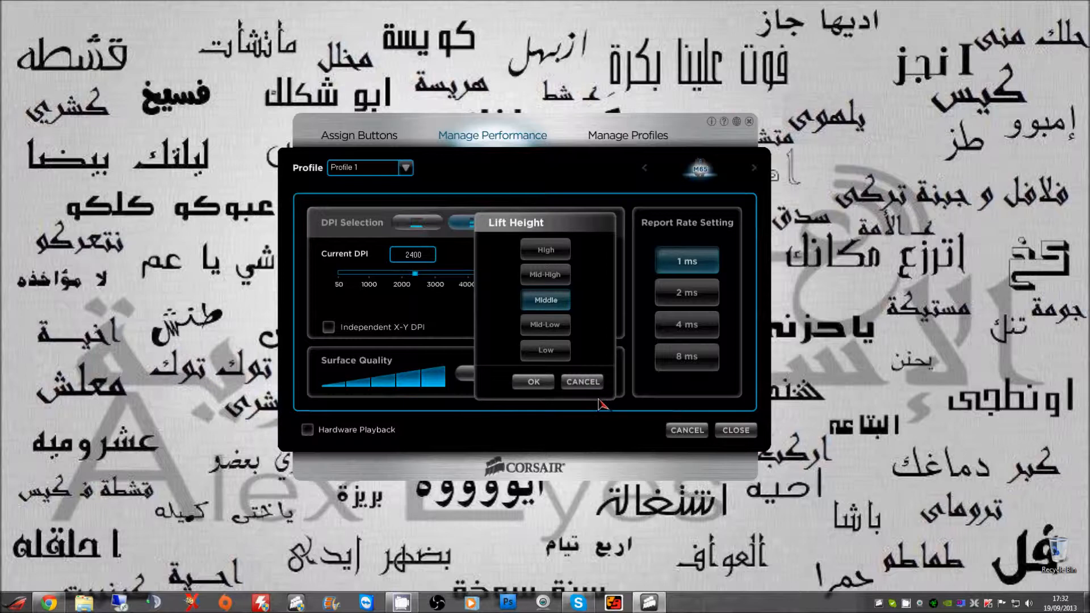
mouse_move(555, 409)
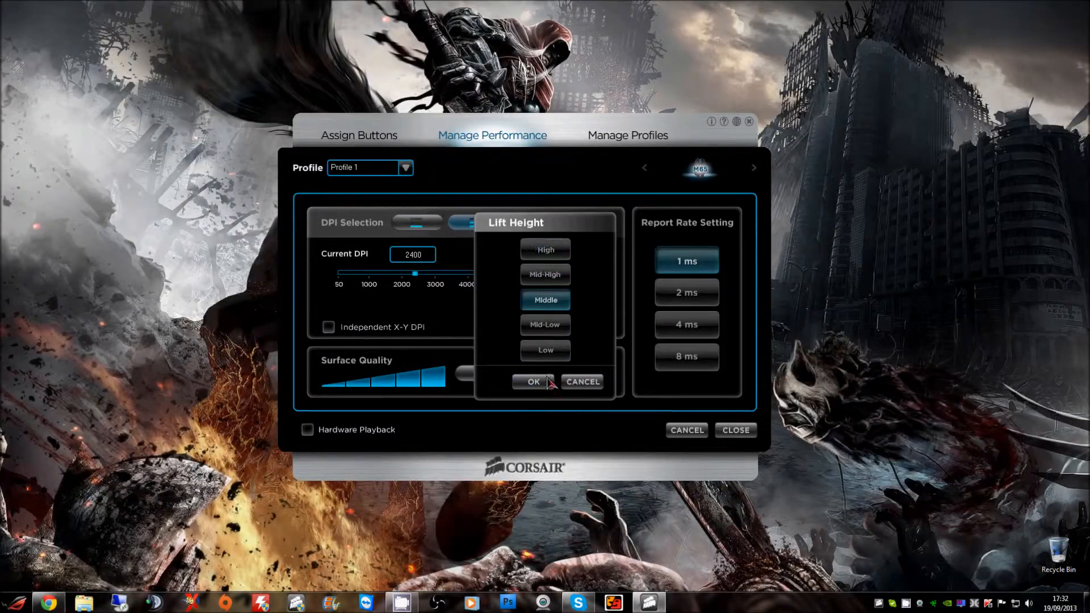
click(534, 382)
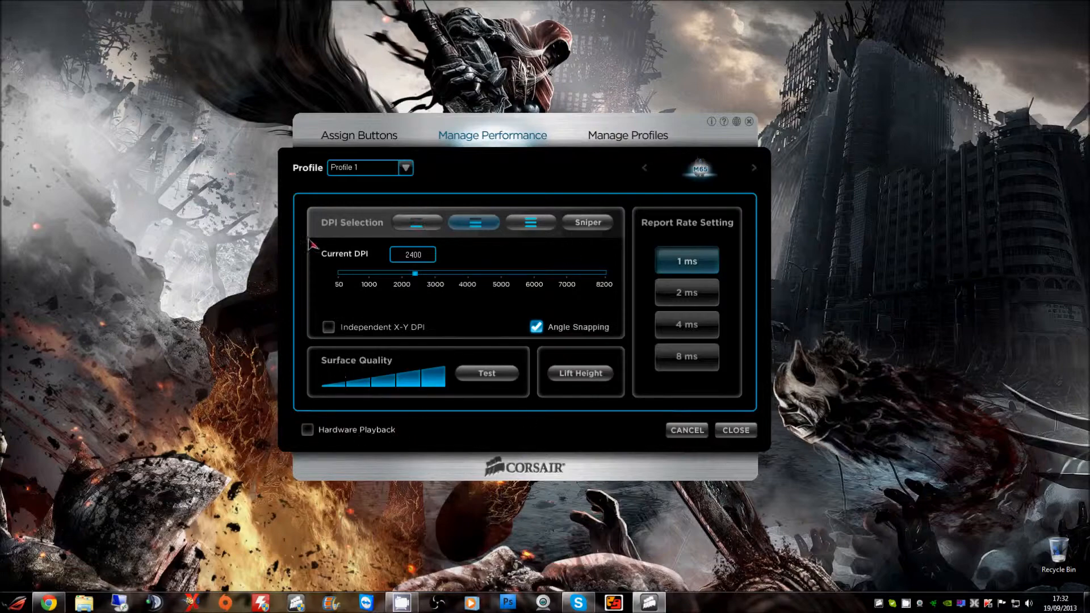
mouse_move(634, 222)
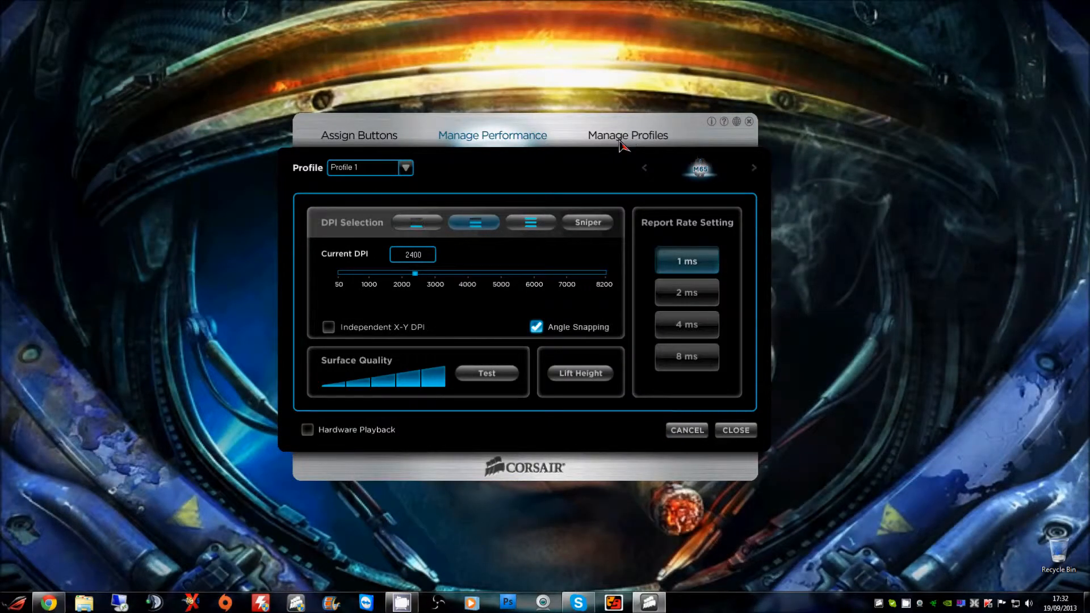
Visit Manage Profiles, return to performance, and start programming mouse button 1 (Left)
click(626, 135)
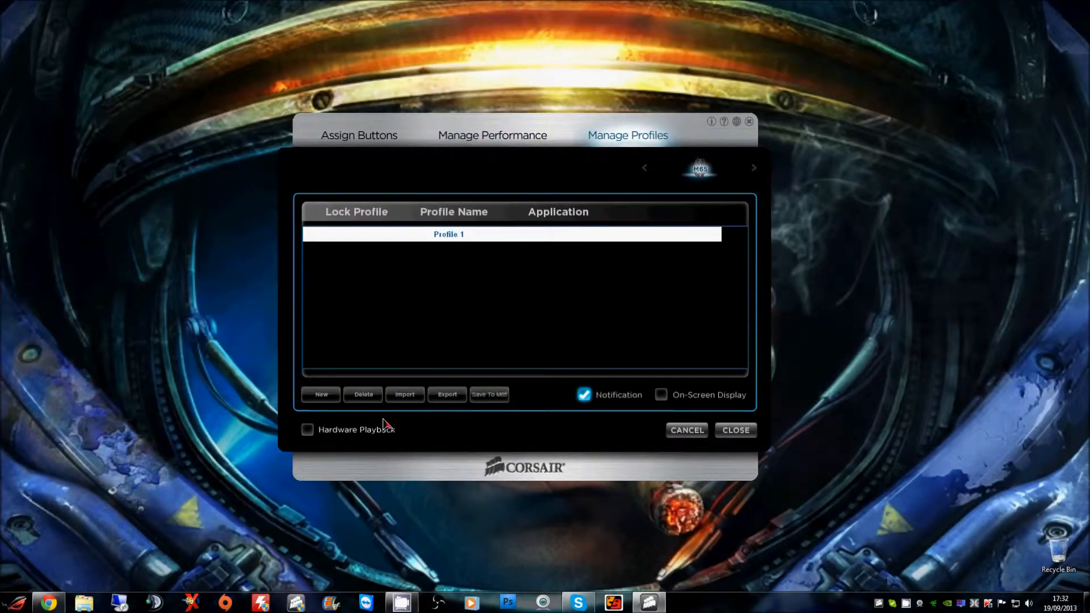
click(492, 135)
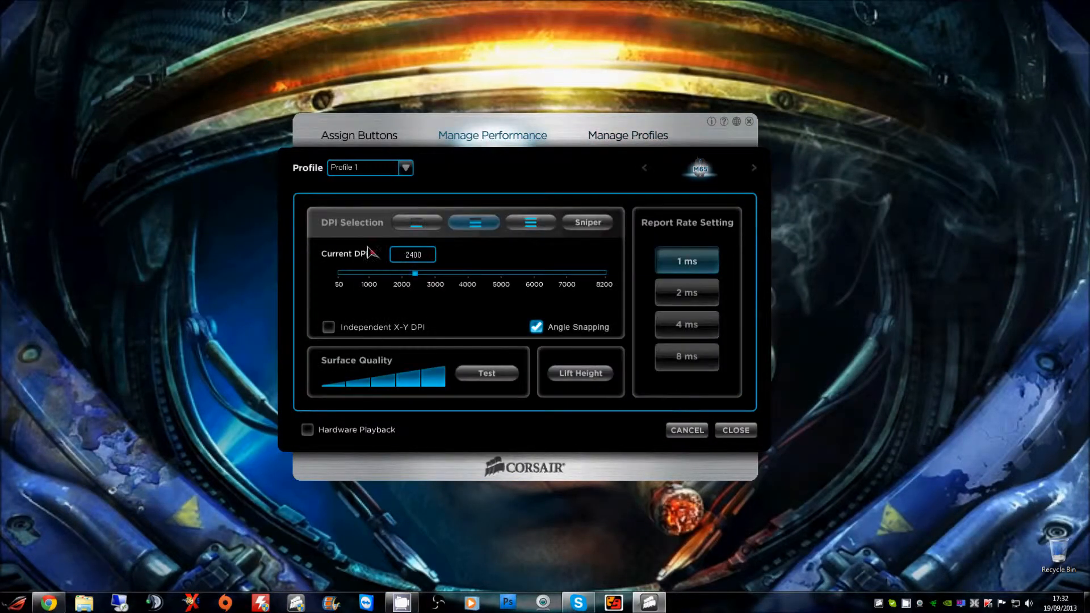
click(359, 135)
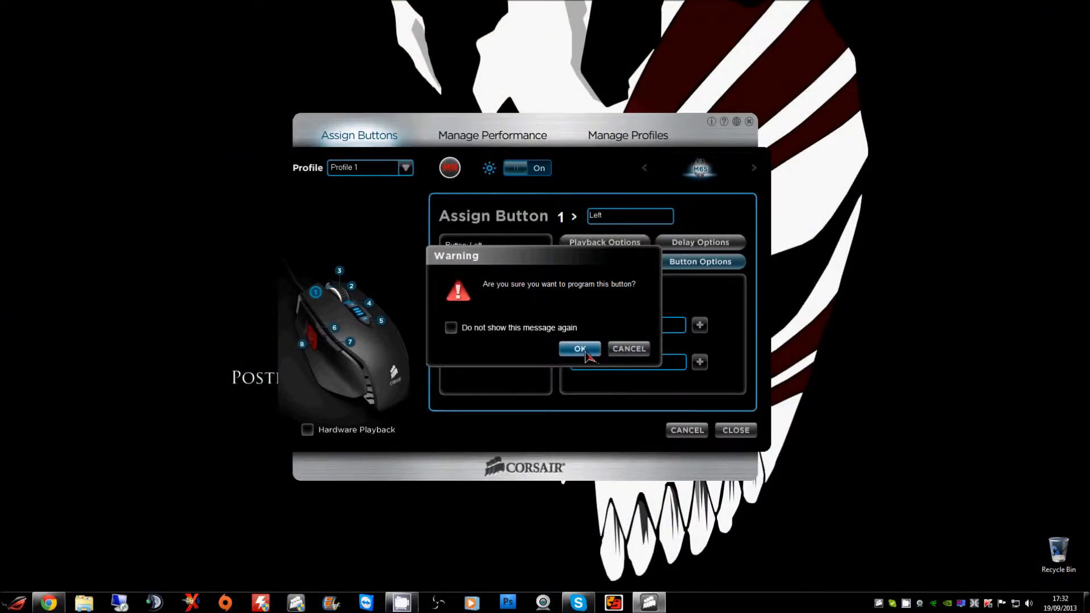
Accept the programming warning and show button 1's delay options at the default 50 ms
click(580, 349)
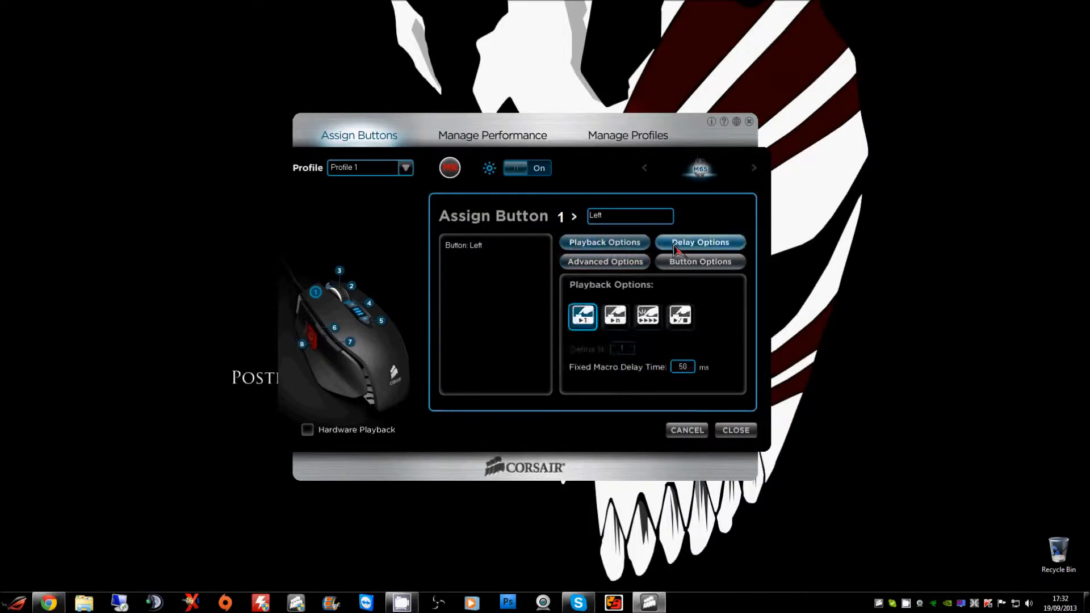
click(699, 242)
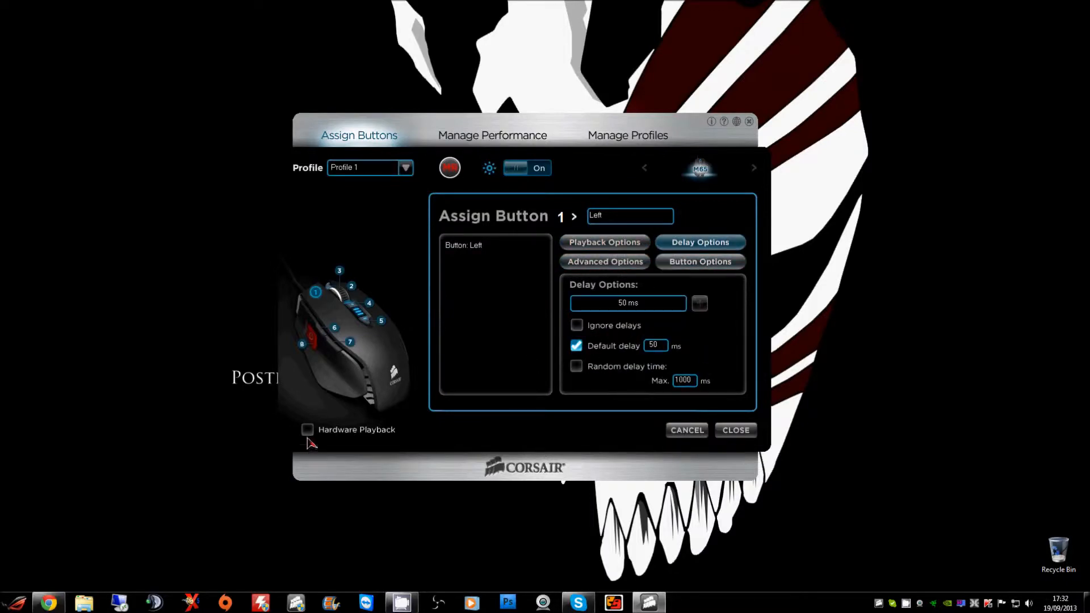
click(307, 429)
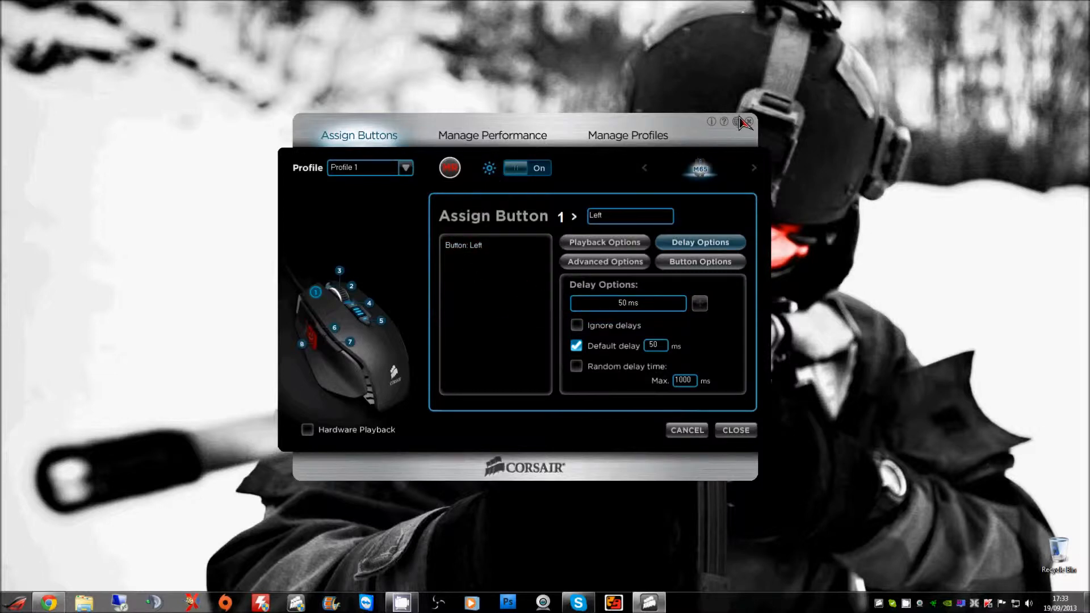
mouse_move(664, 402)
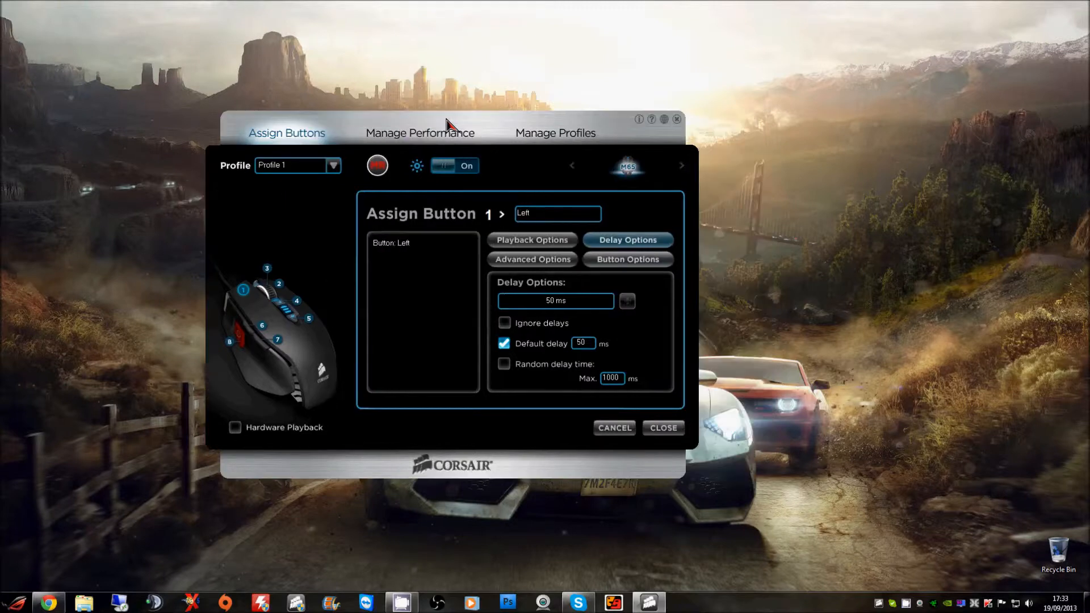
Return to Profile 1 performance settings and review the DPI stages at 2400 DPI, 1 ms report rate
click(419, 133)
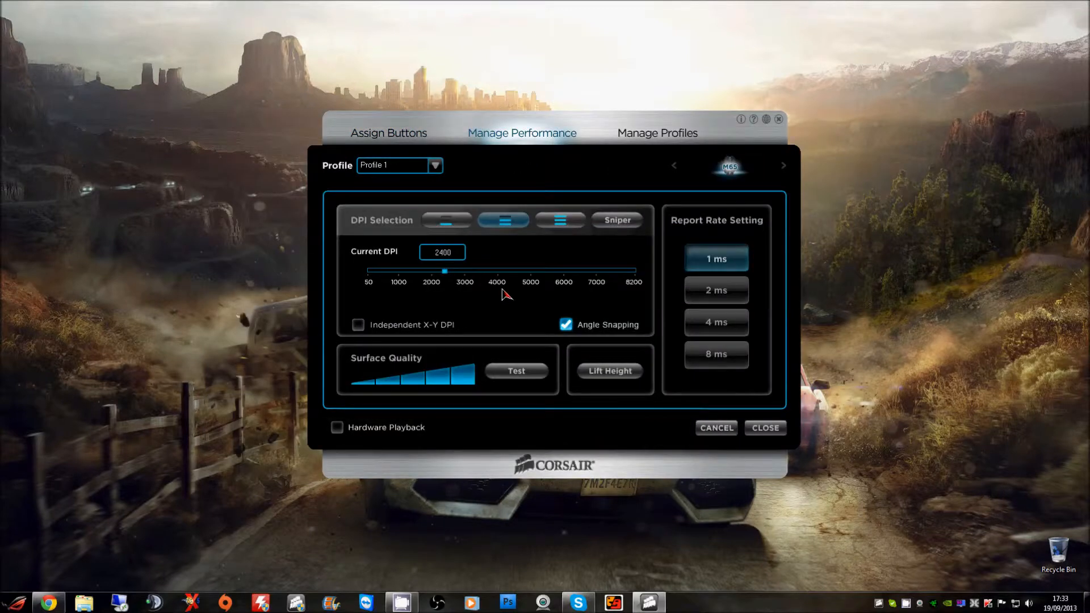
mouse_move(522, 243)
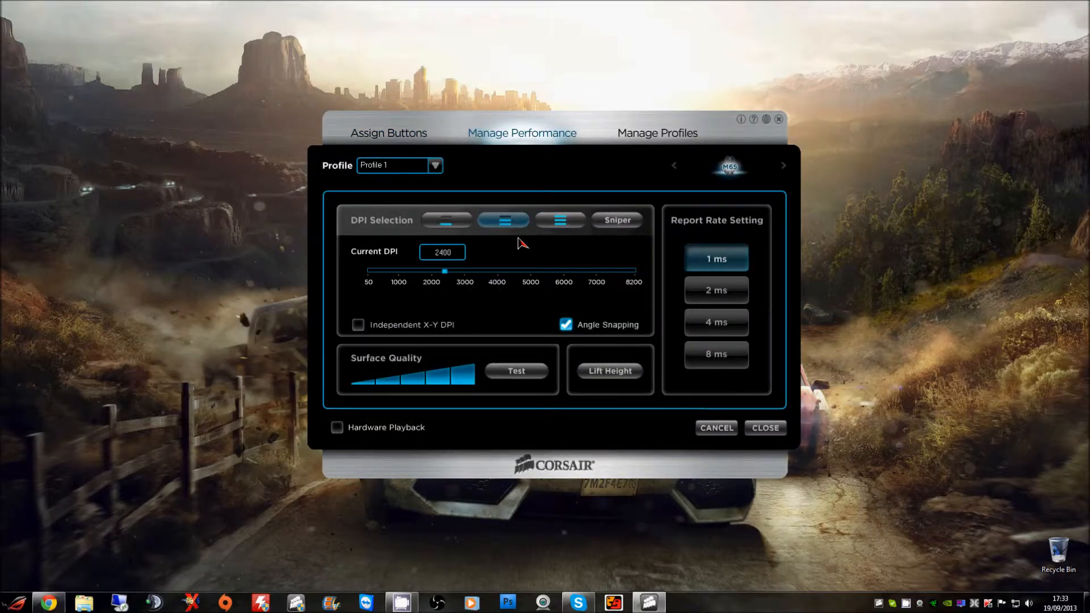
mouse_move(472, 148)
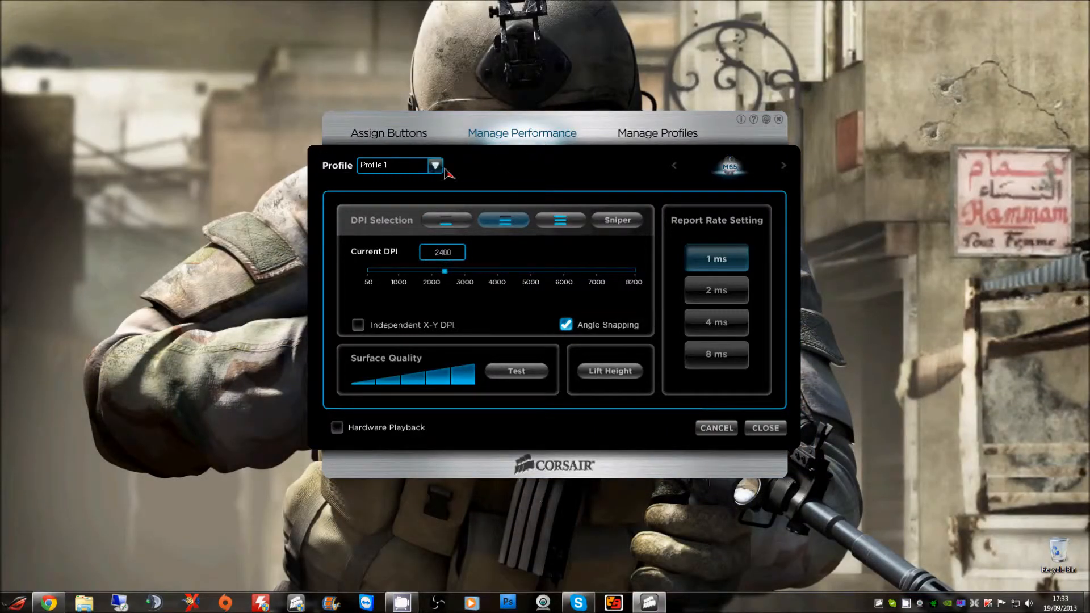
click(435, 166)
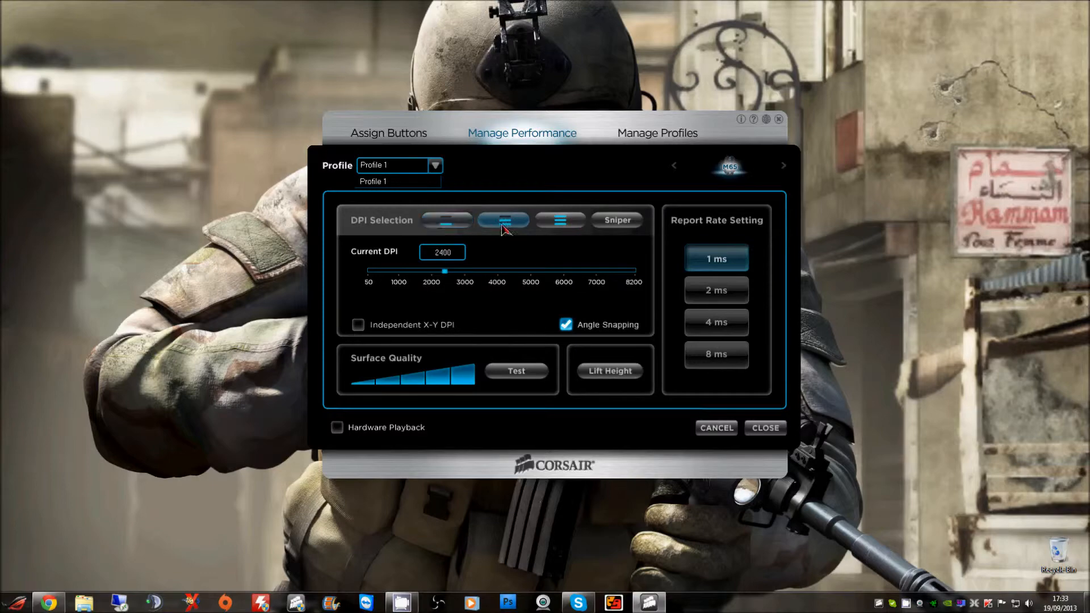
click(559, 221)
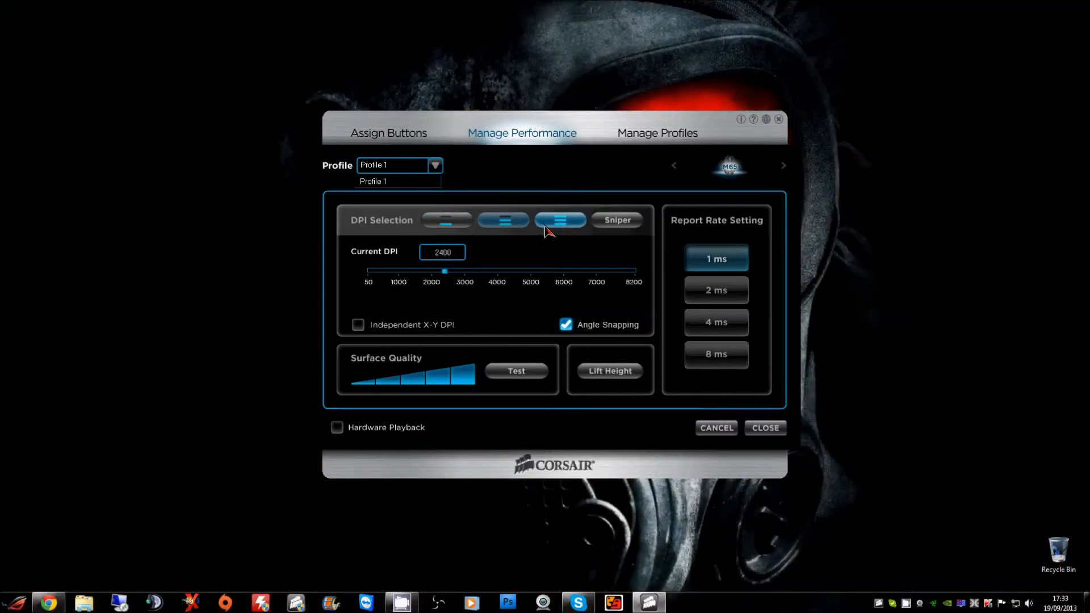
click(615, 219)
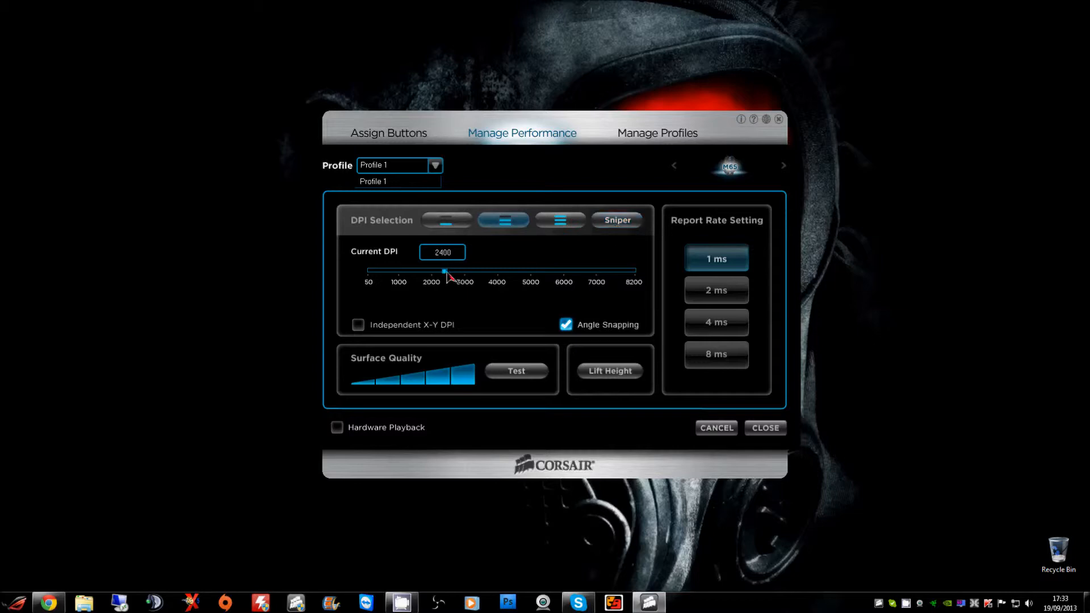
mouse_move(589, 338)
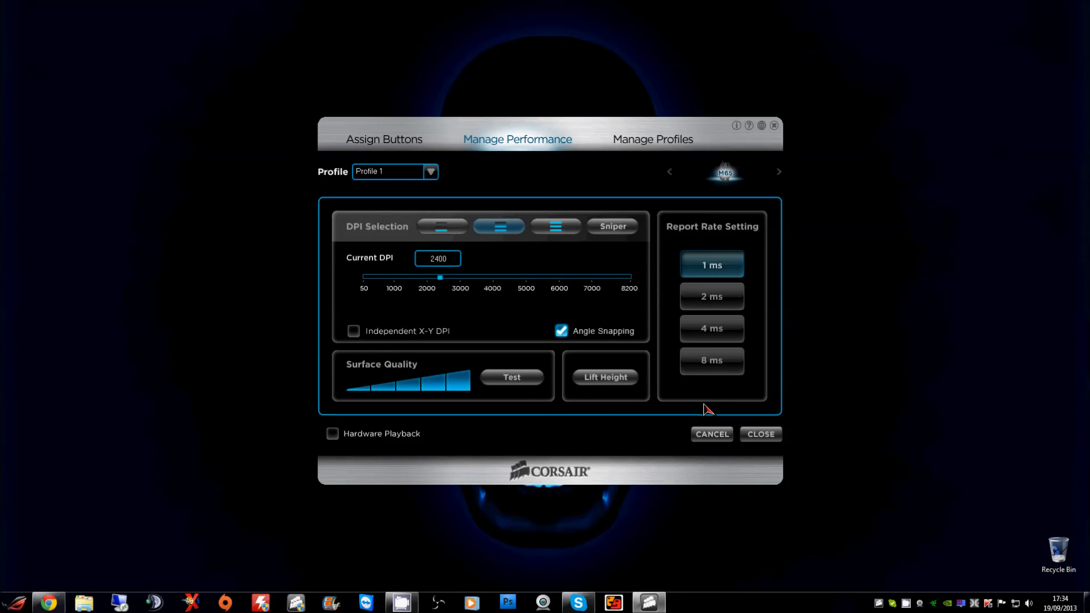
mouse_move(736, 429)
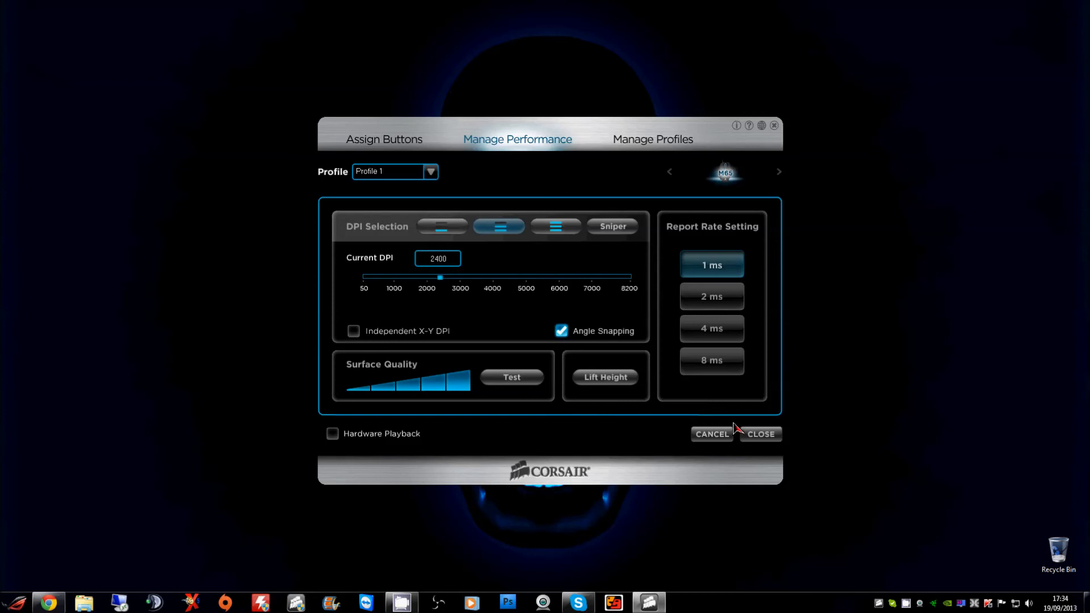
mouse_move(738, 429)
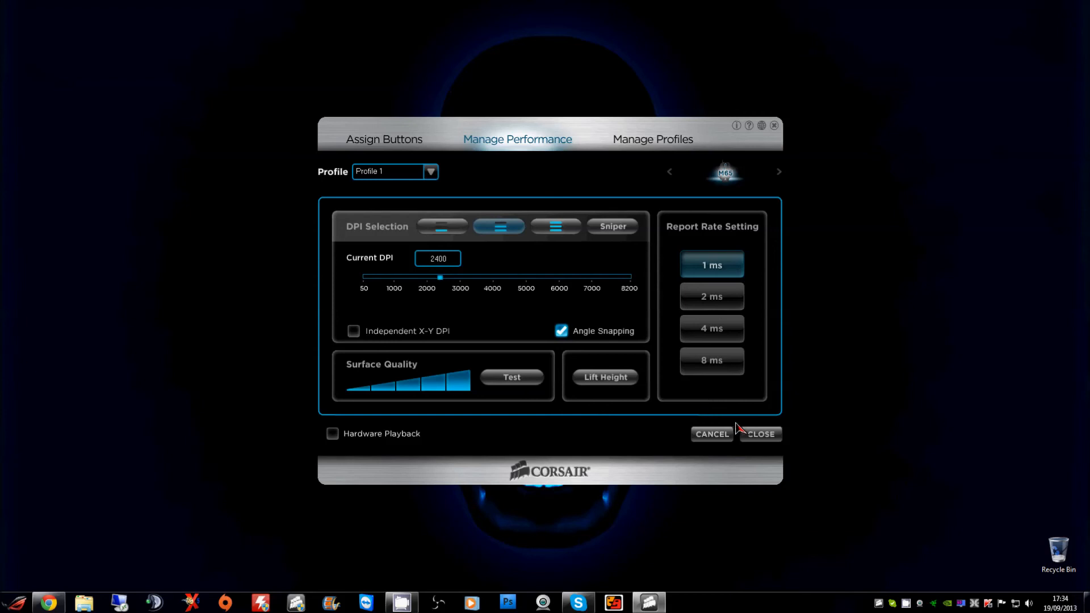